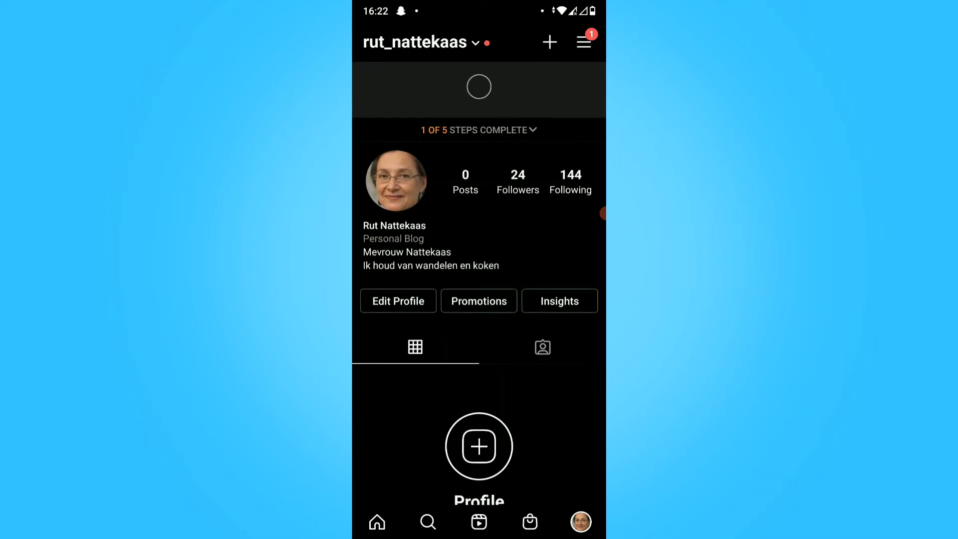
Open Edit Profile and visit the Name field, leaving Rut Nattekaas unchanged.
left_click(398, 301)
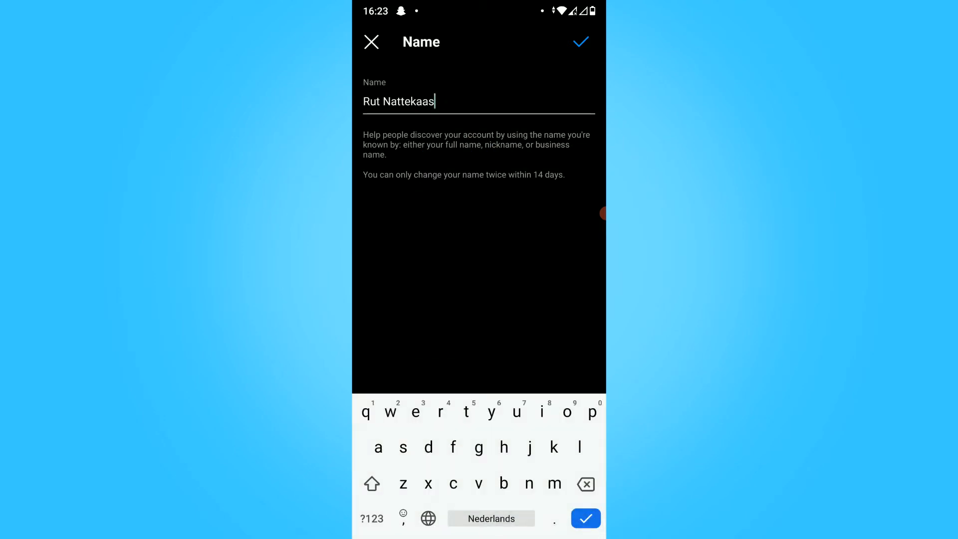
left_click(579, 42)
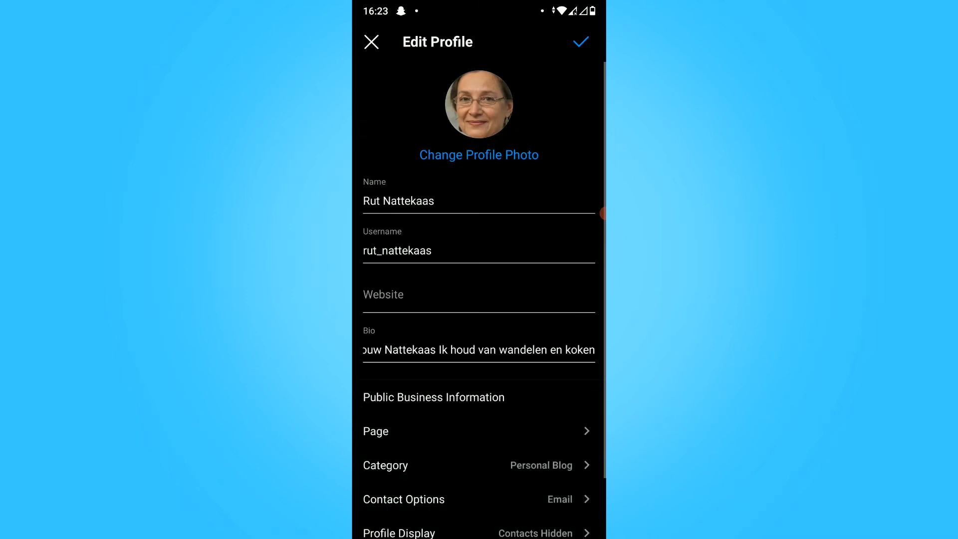
Open the username editor showing rut_nattekaas.
left_click(479, 251)
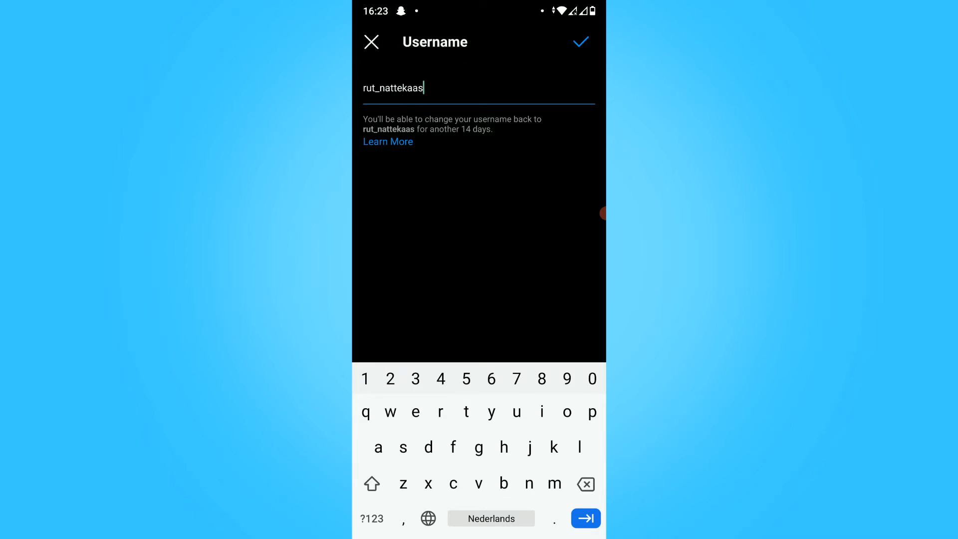
left_click(585, 483)
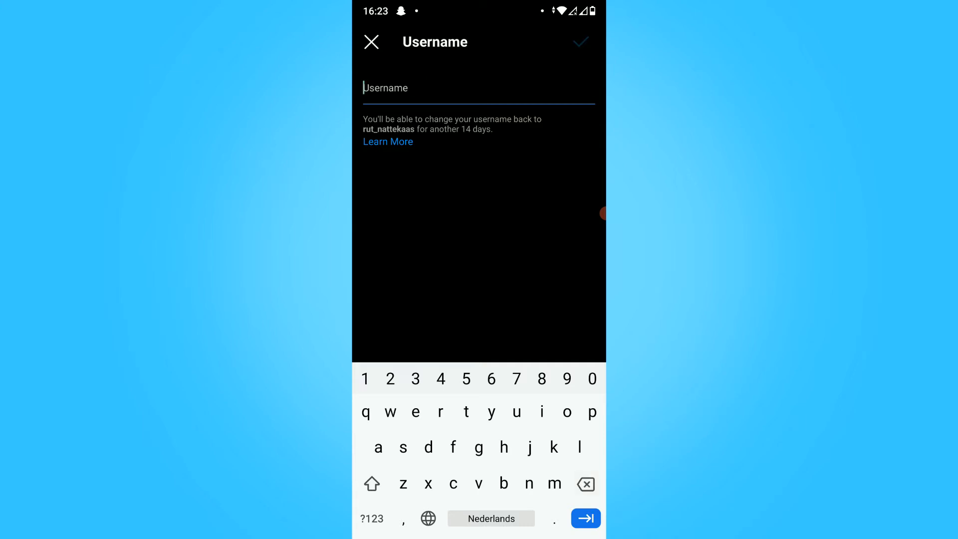
type("lucas_geert")
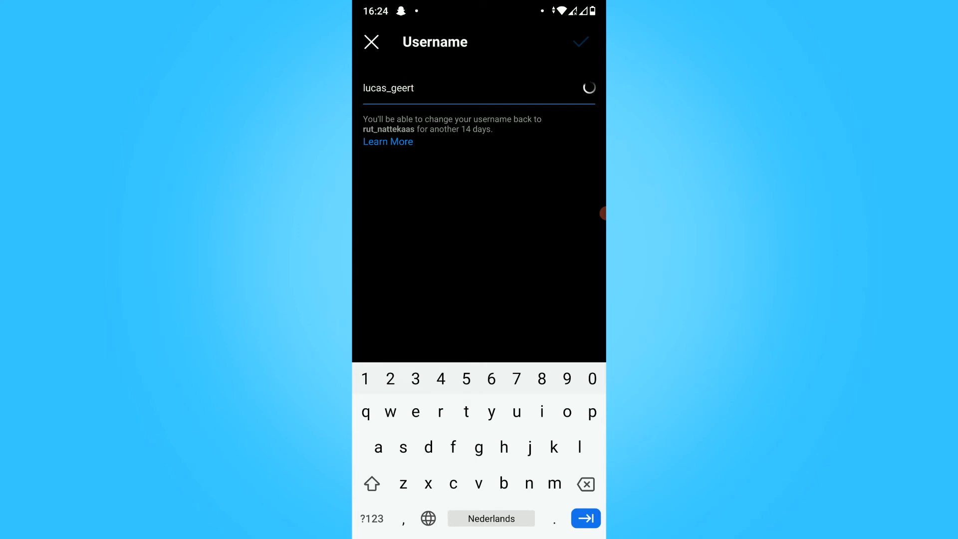
type("sma")
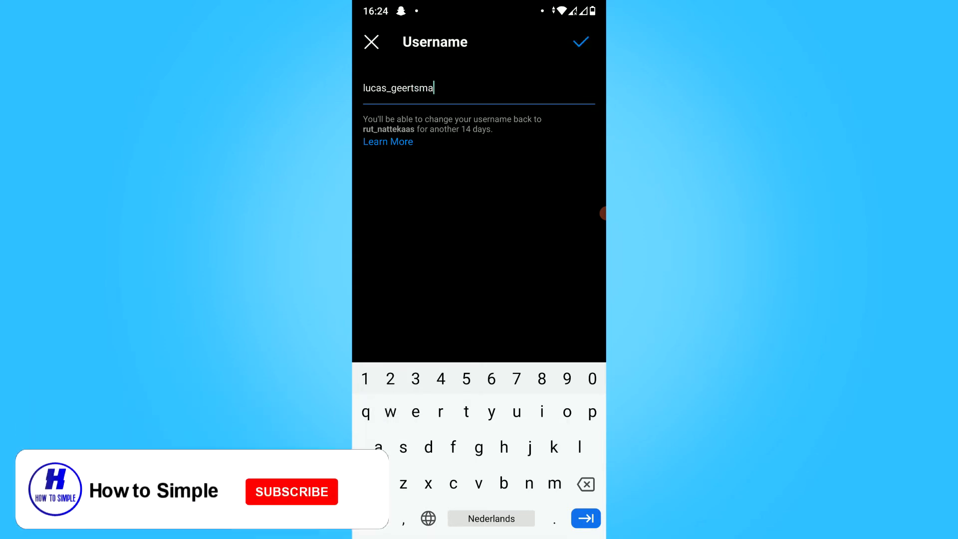
key("BackSpace")
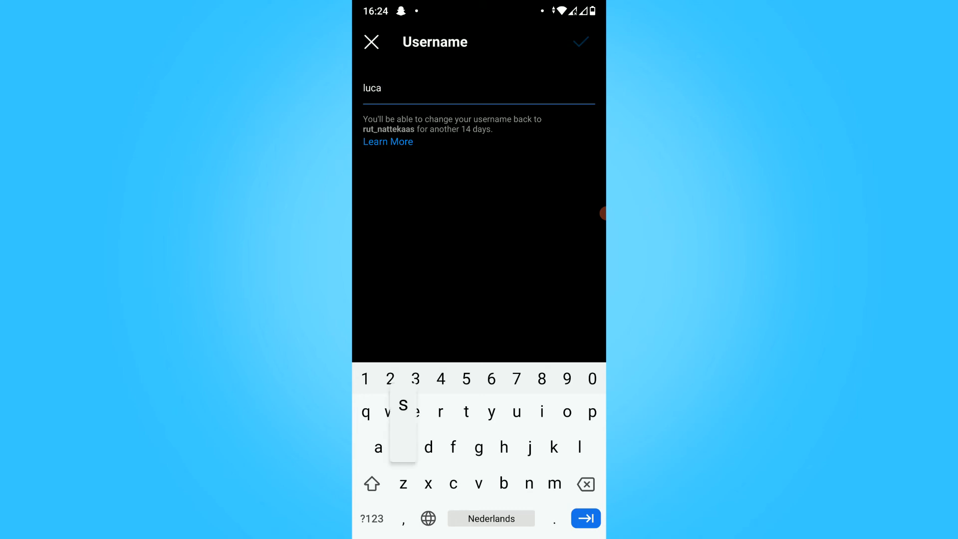
type("s_")
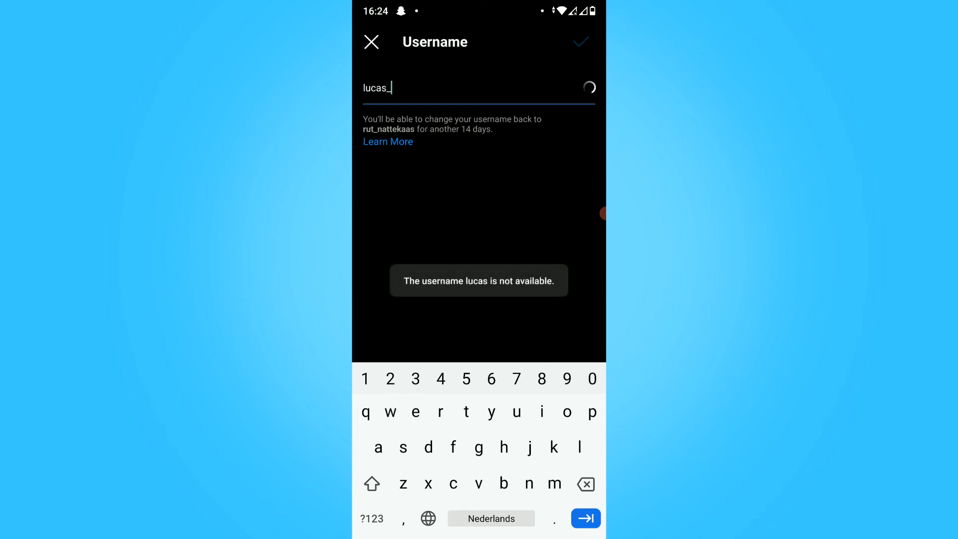
type("geerts")
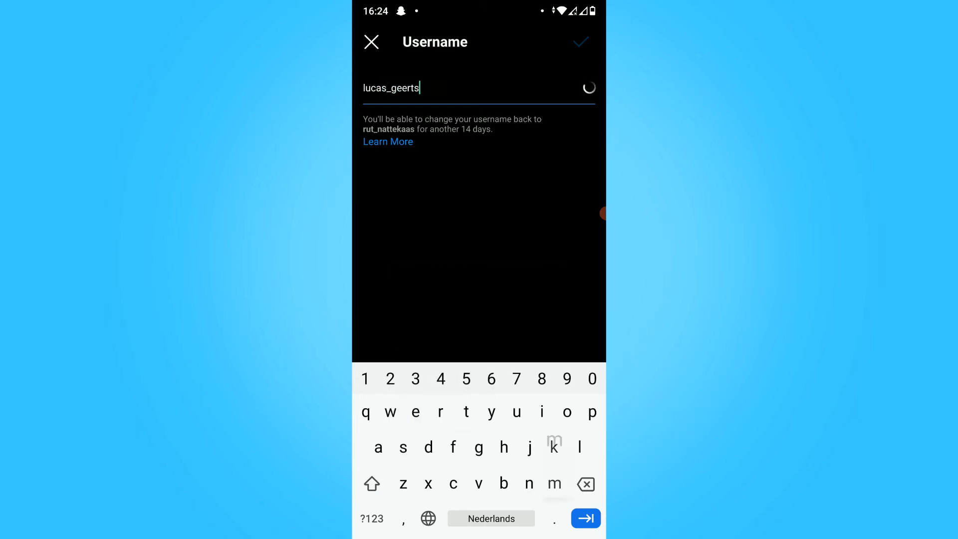
type("ma")
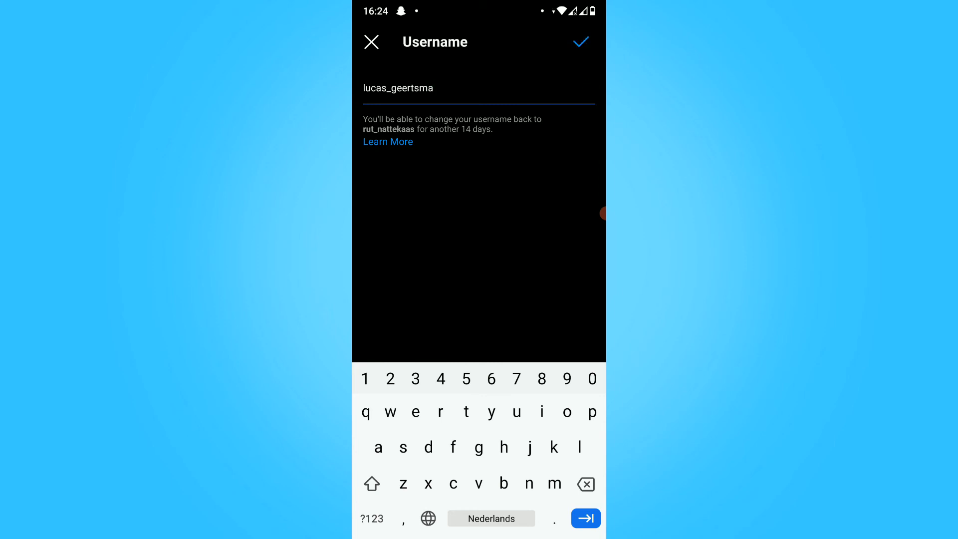
Confirm lucas_geertsma and save the profile edits, returning to the profile page.
left_click(580, 42)
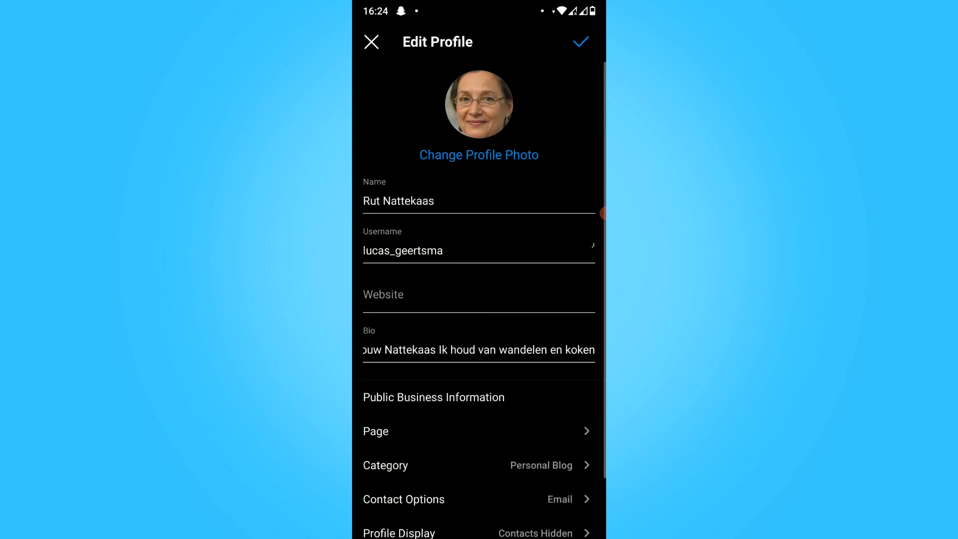
left_click(580, 41)
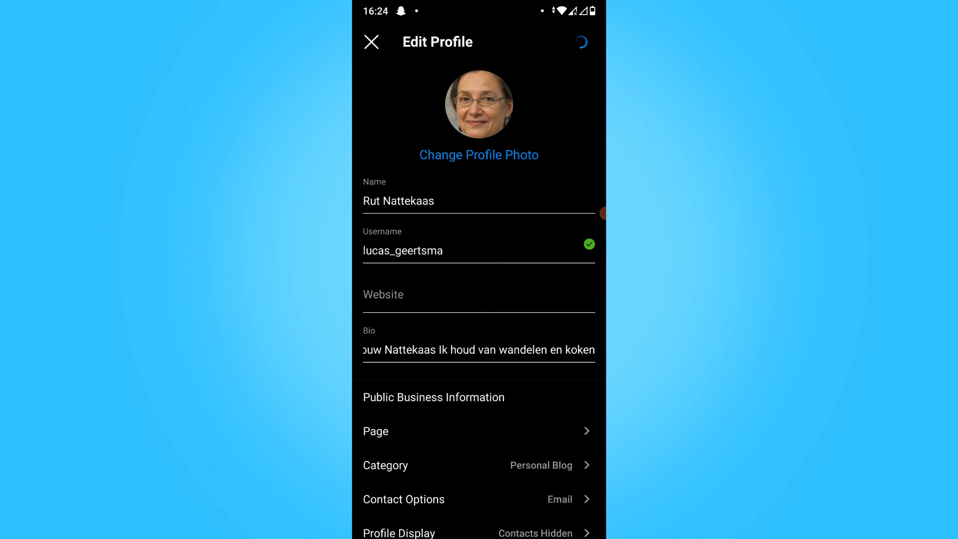
left_click(371, 42)
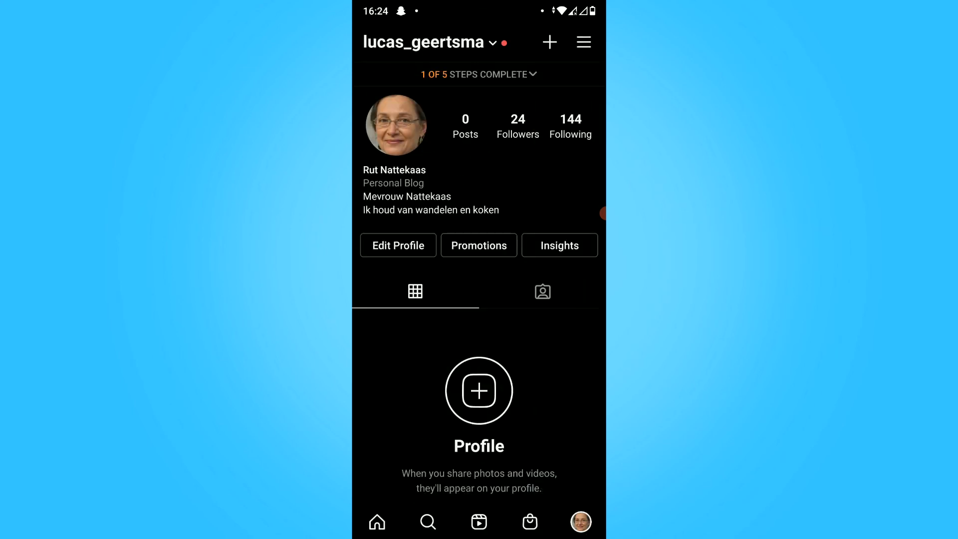